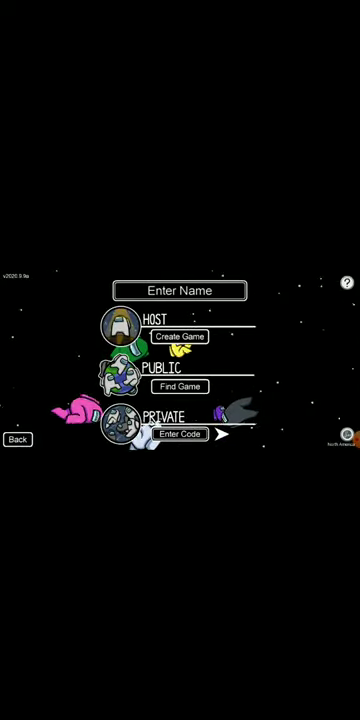
# Step: Enter the new player name 'noe' in the Enter Name field
pyautogui.click(180, 290)
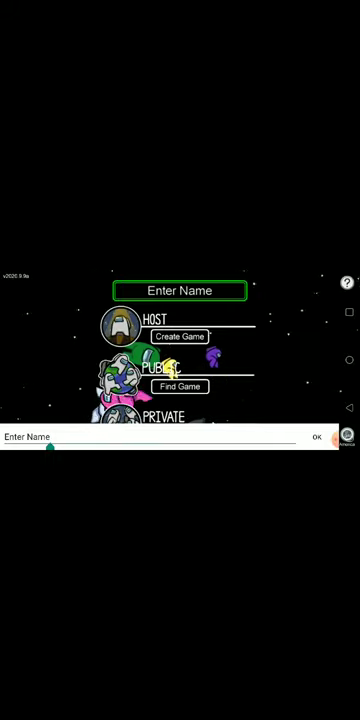
pyautogui.click(150, 436)
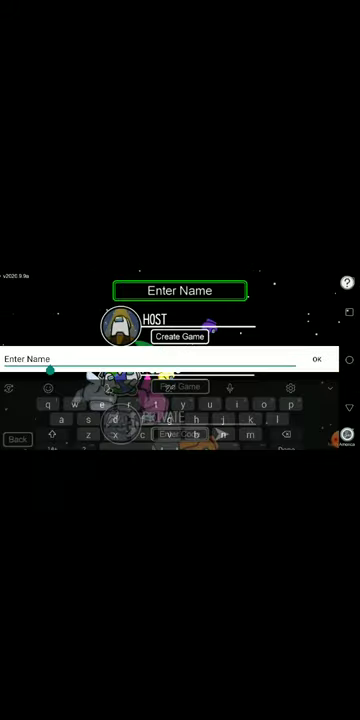
pyautogui.write('no')
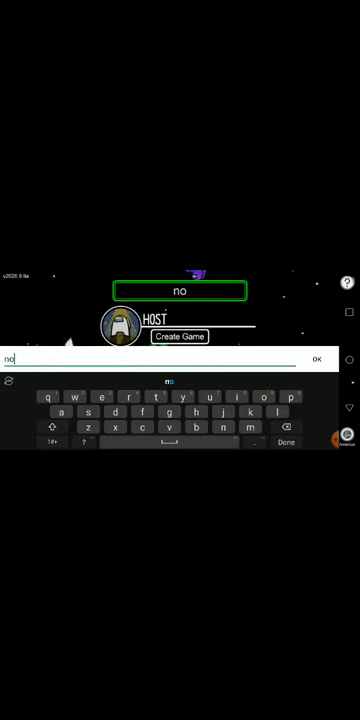
pyautogui.write('e')
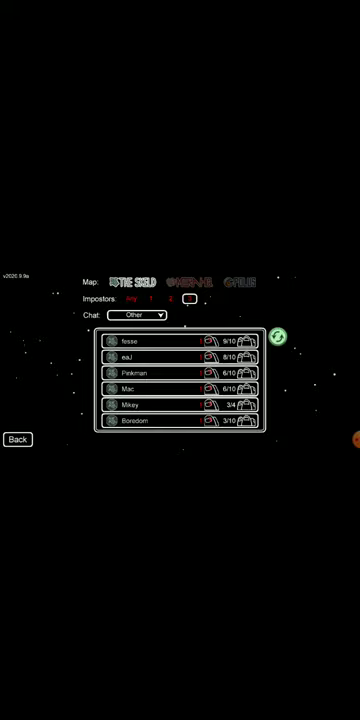
# Step: Join one of the listed public lobbies from the Find Game list
pyautogui.click(276, 338)
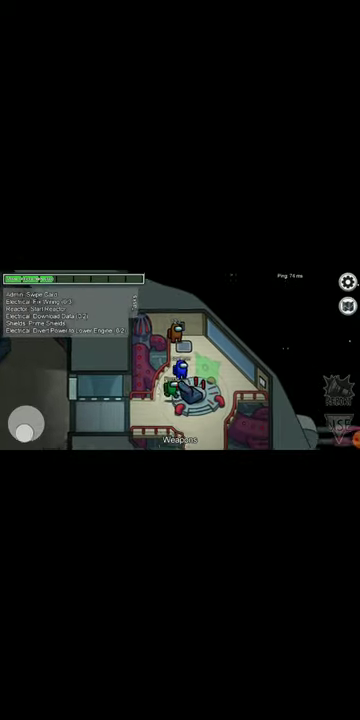
# Step: Walk the crewmate out of the red-seat room into the ship corridor
pyautogui.click(344, 308)
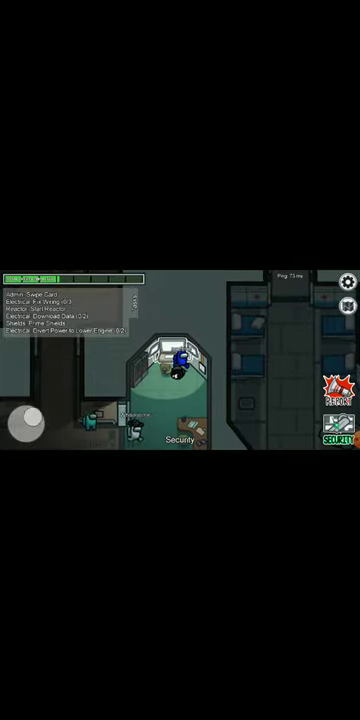
# Step: Take part in the 'Who Is The Impostor?' meeting vote and reach the card-swipe task
pyautogui.click(336, 394)
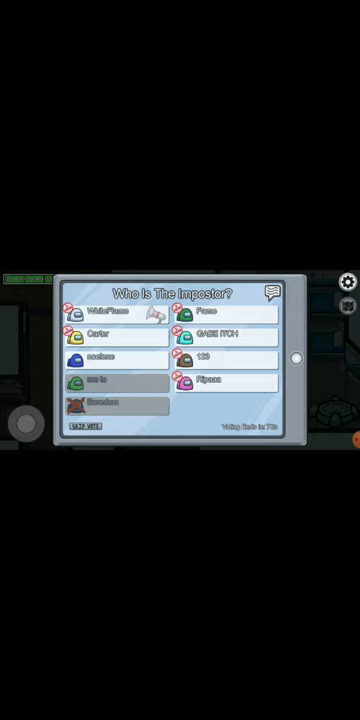
pyautogui.click(84, 310)
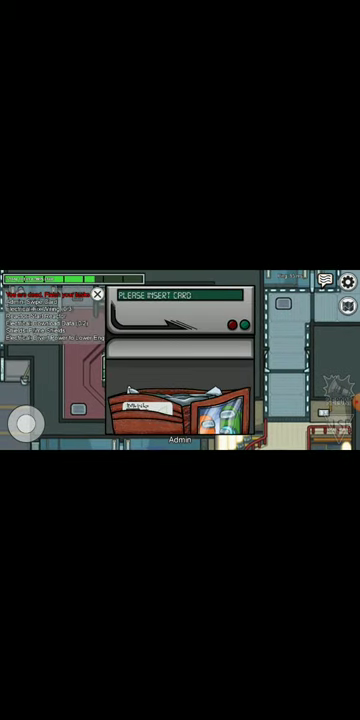
# Step: Close the Swipe Card task window and return to the admin area
pyautogui.click(96, 292)
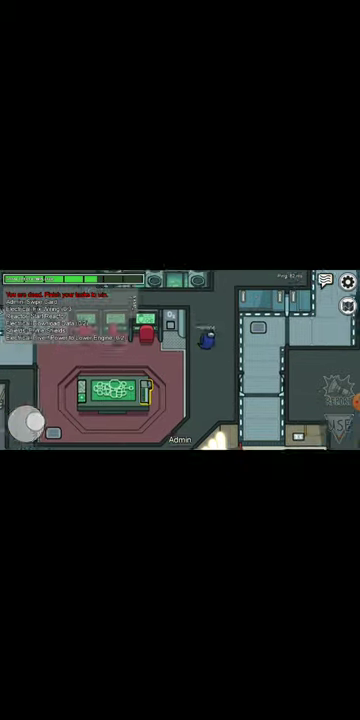